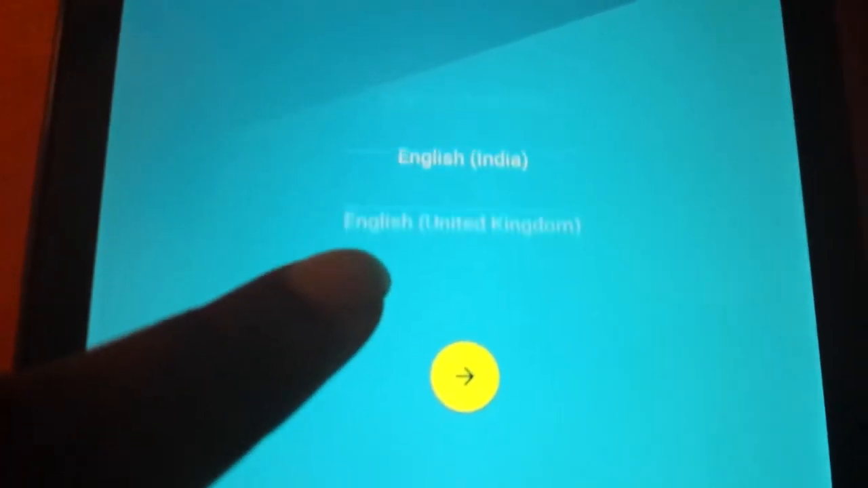
Step: Scroll the Welcome screen's language picker to English (United States)
scroll(down, 3)
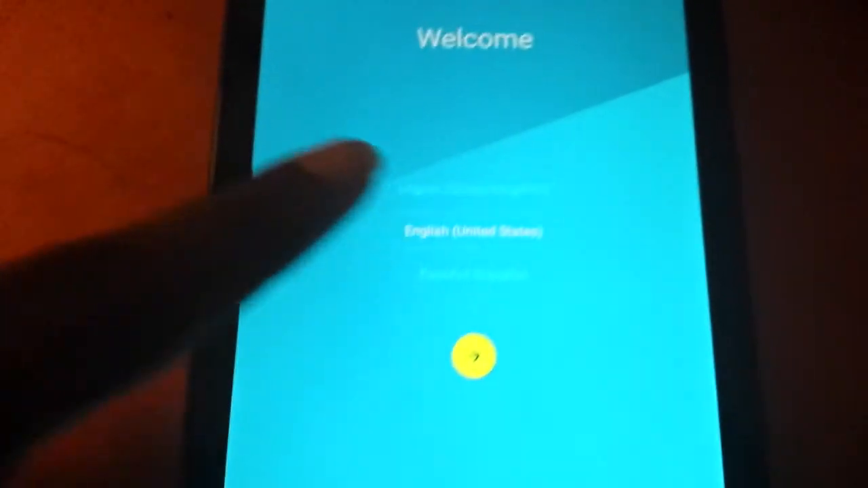
Step: Proceed from the Welcome screen with English (United States) to the Tap & Go step
click(472, 356)
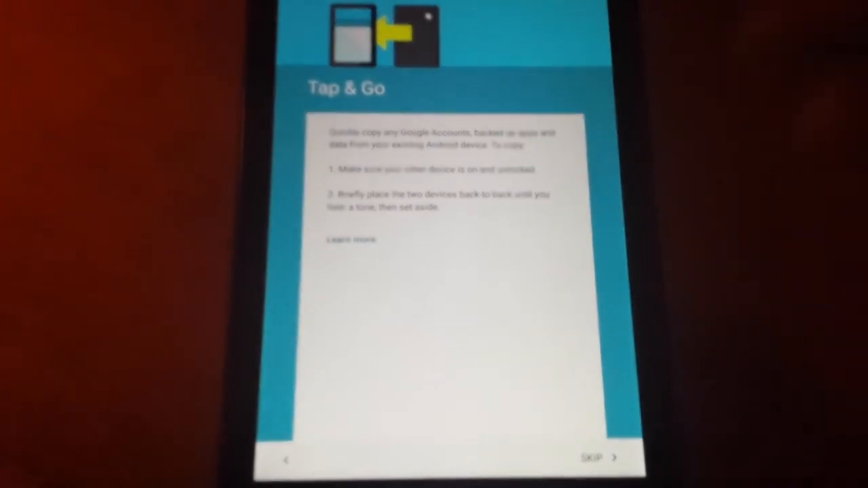
Step: Skip Tap & Go and begin entering the Google account email on Add your account
click(592, 459)
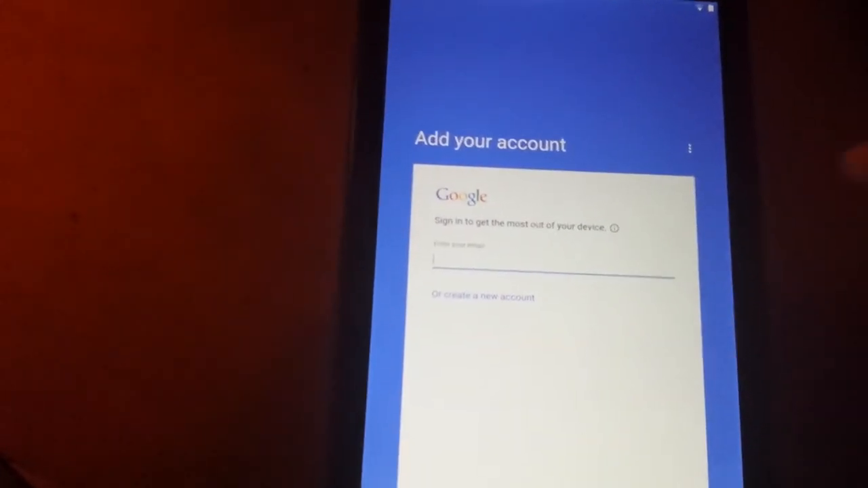
click(554, 264)
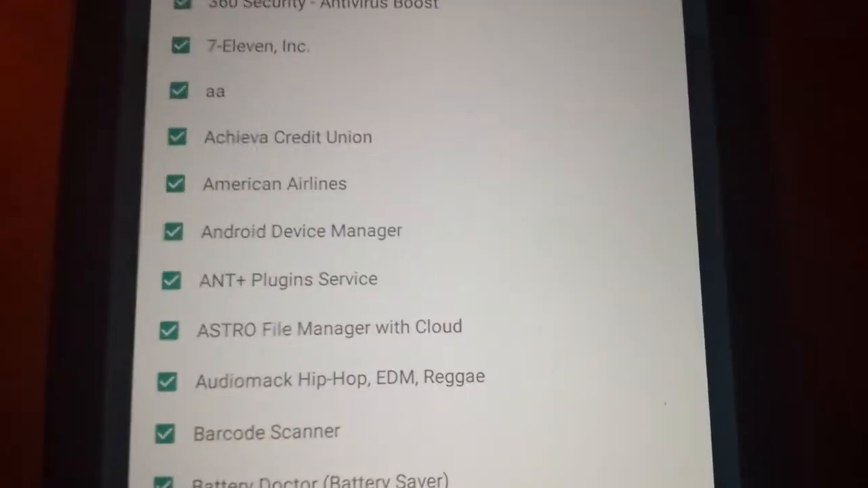
scroll(down, 3)
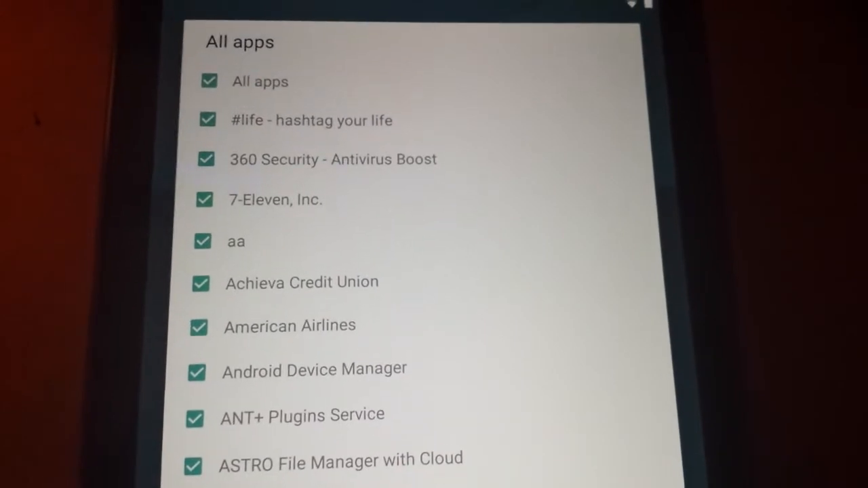
scroll(down, 3)
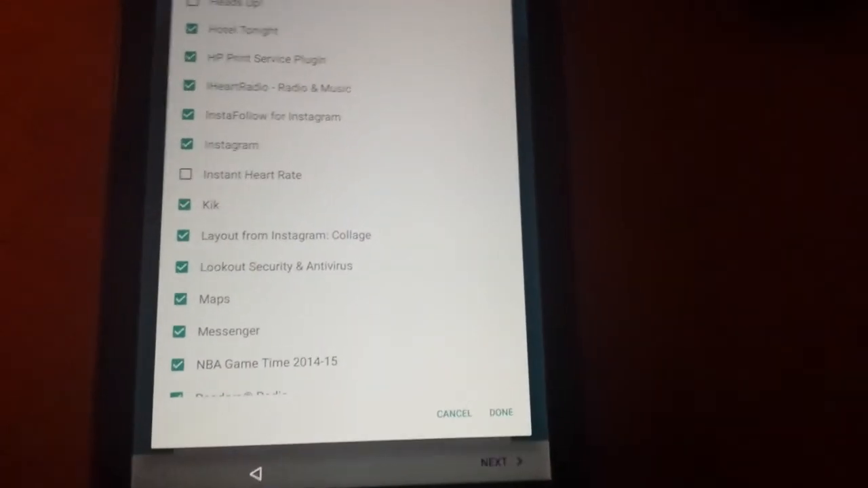
Step: Confirm the 73 apps to restore and keep SGH-M919 as the backup source
click(500, 412)
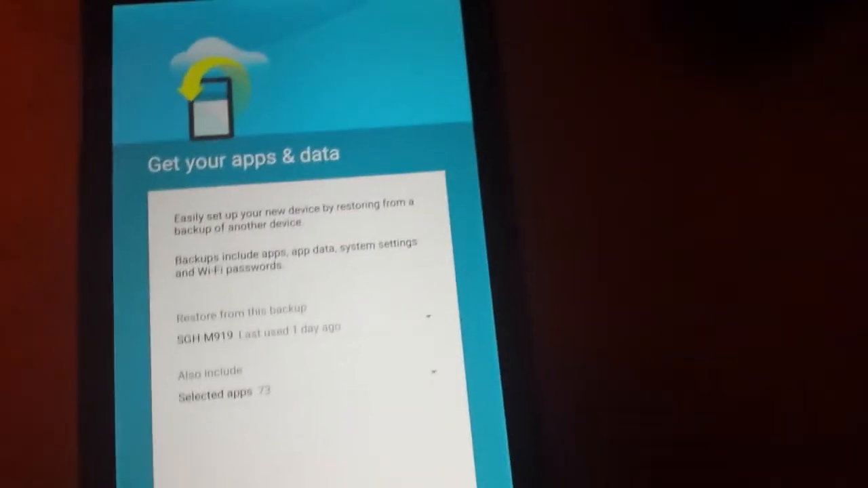
click(305, 316)
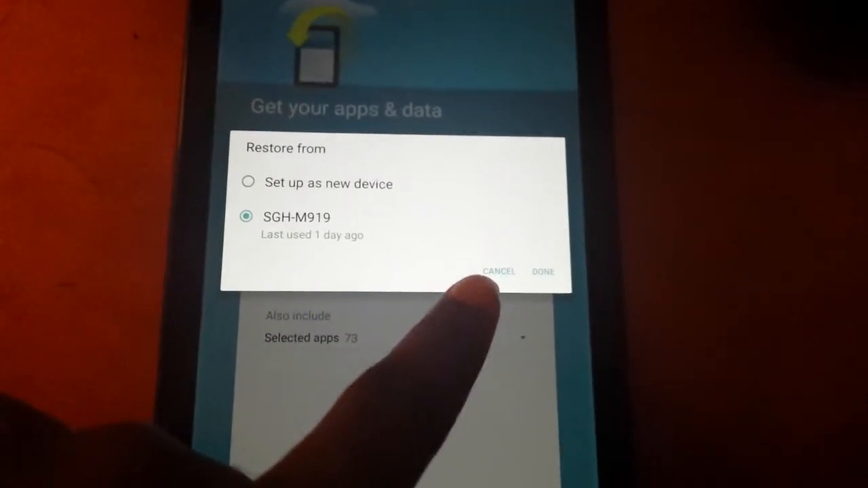
click(542, 271)
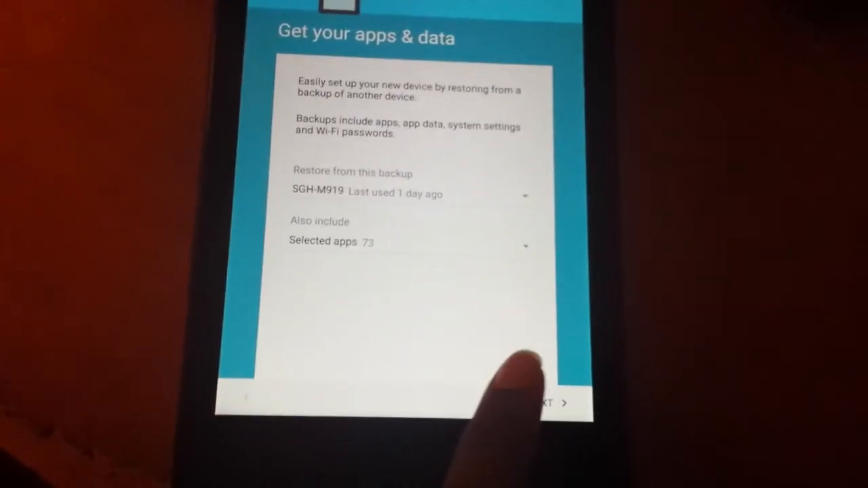
click(554, 402)
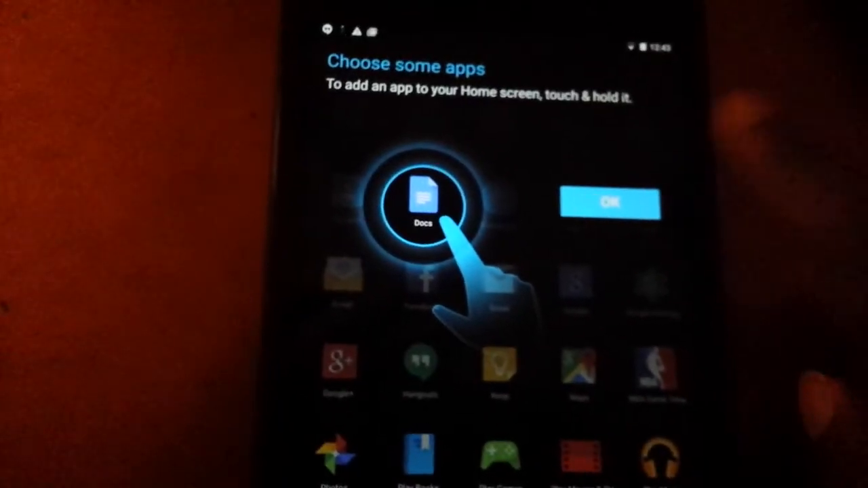
Step: Dismiss the Choose some apps tip and scroll through the app drawer grid
click(609, 202)
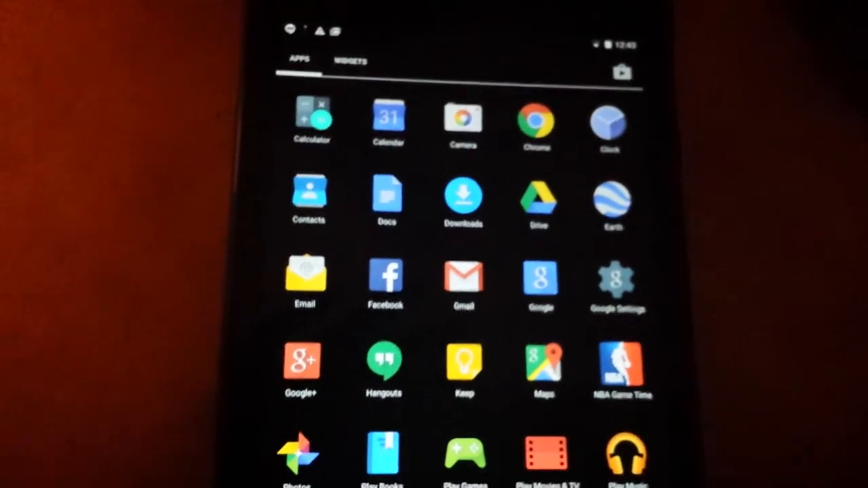
scroll(down, 3)
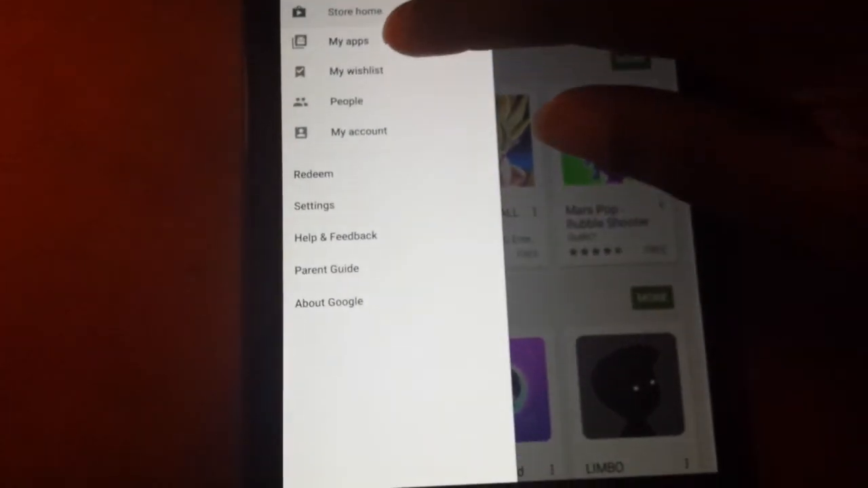
Step: Review My apps: restored apps installing, seven pending updates and the Up to date list
click(349, 41)
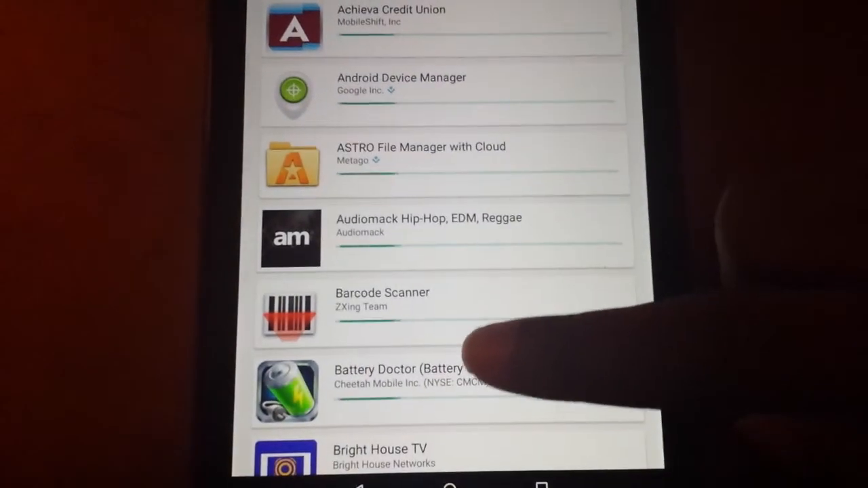
scroll(down, 3)
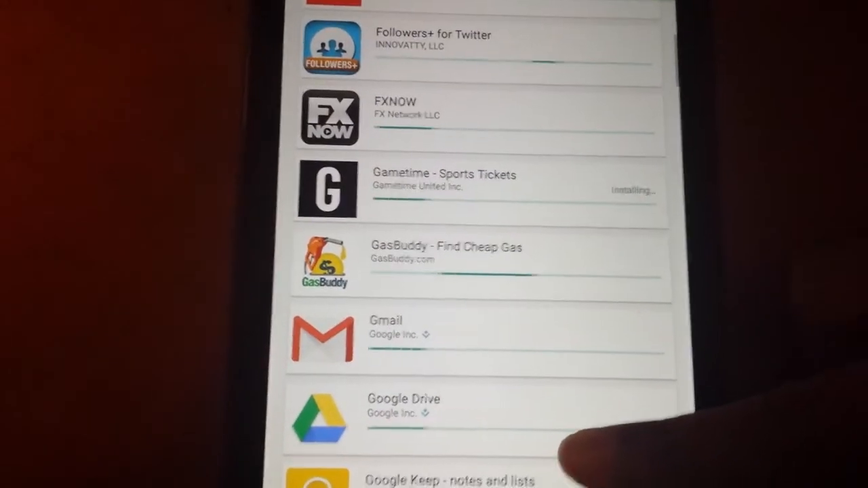
scroll(down, 3)
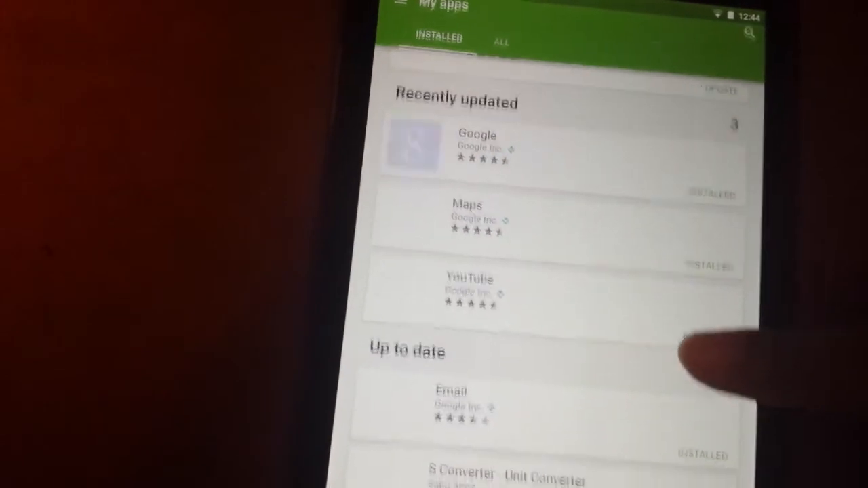
scroll(down, 3)
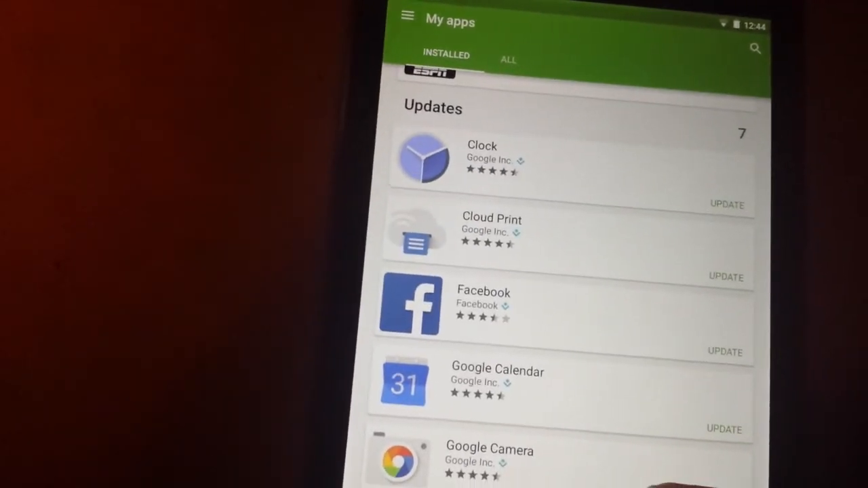
scroll(down, 3)
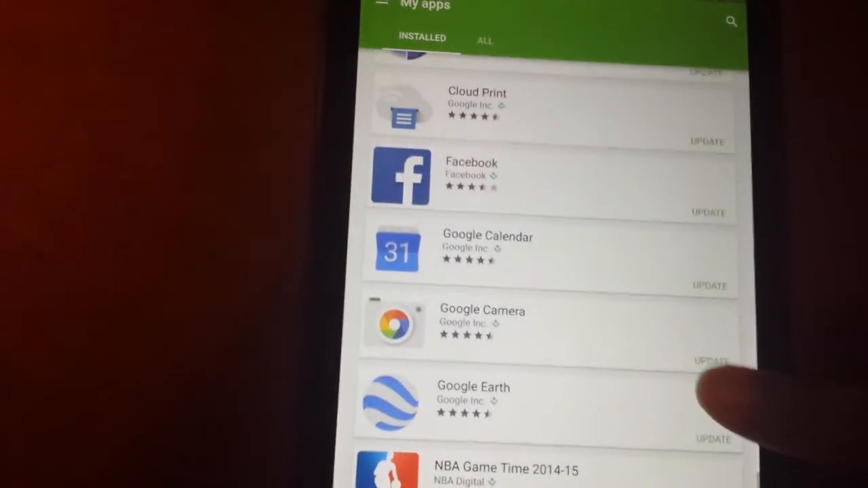
scroll(down, 3)
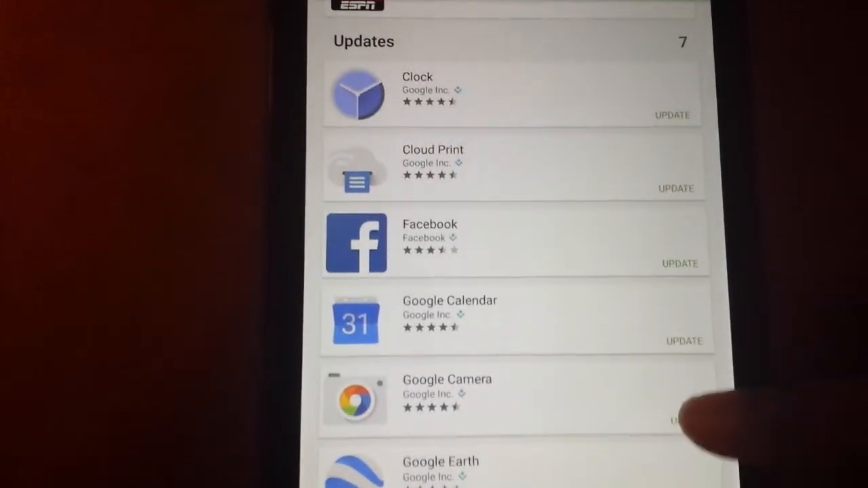
scroll(down, 3)
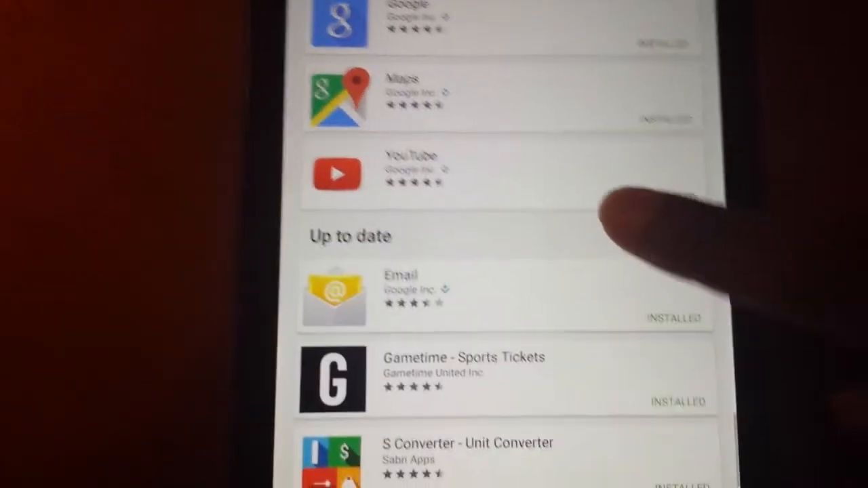
scroll(down, 3)
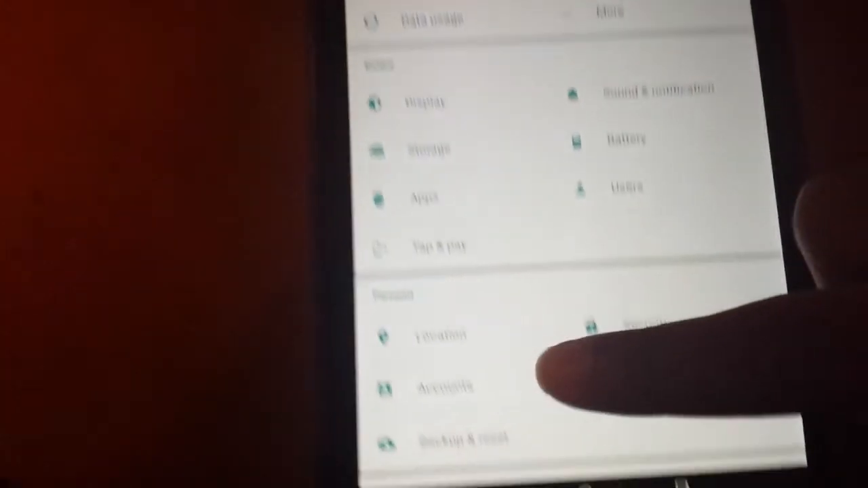
Step: Scroll the main Settings list down toward About tablet
scroll(down, 3)
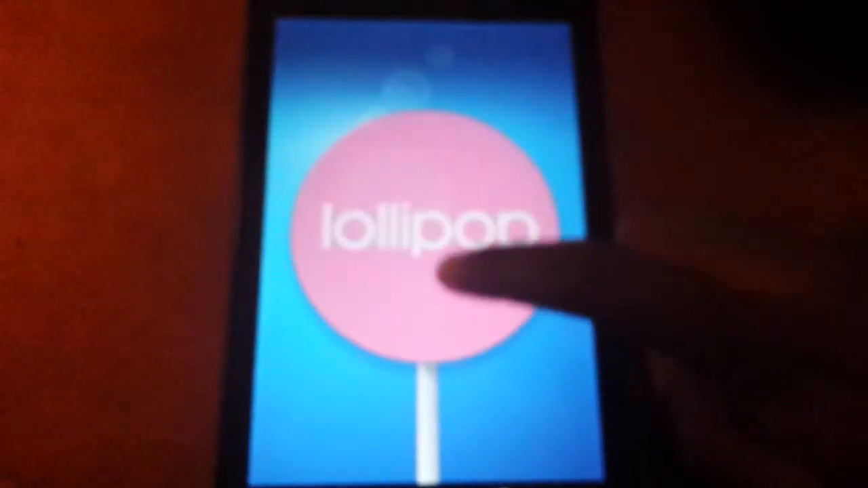
Step: Tap the Lollipop easter egg twice to switch its colour from pink to yellow
click(434, 237)
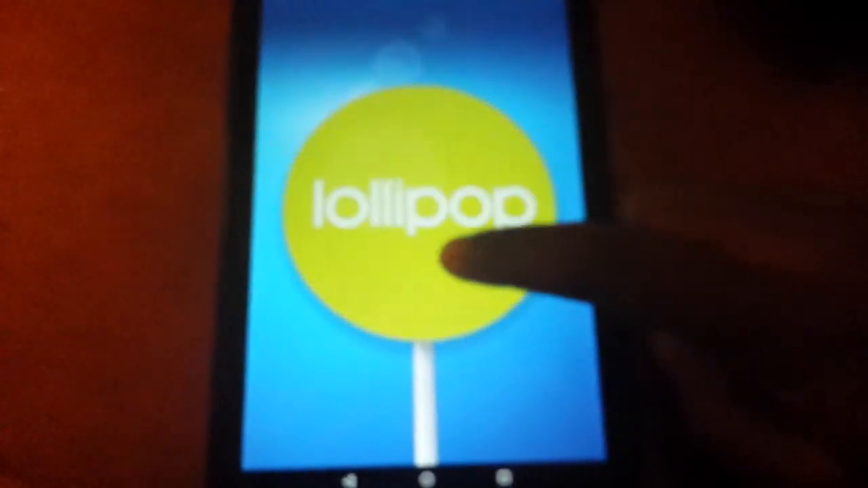
click(428, 217)
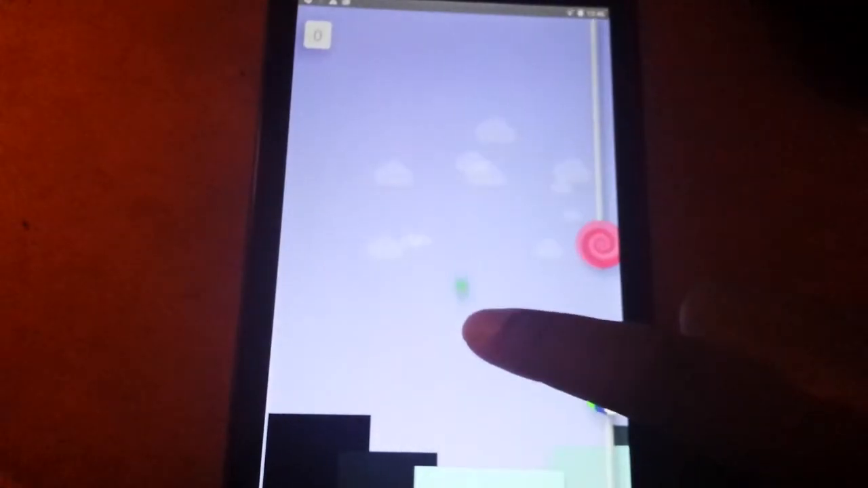
Step: Make the droid fly upward between obstacles in the hidden Lollipop game
click(488, 380)
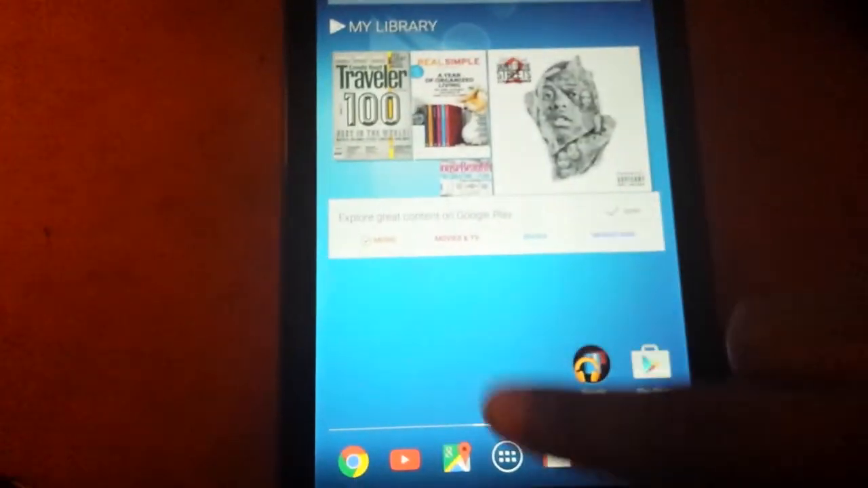
Step: Show the full app drawer and scroll through the installed apps list
click(506, 458)
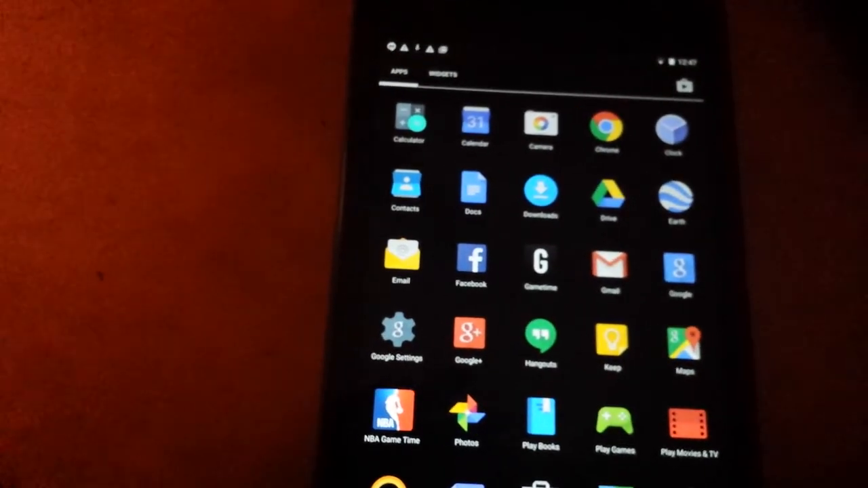
scroll(down, 3)
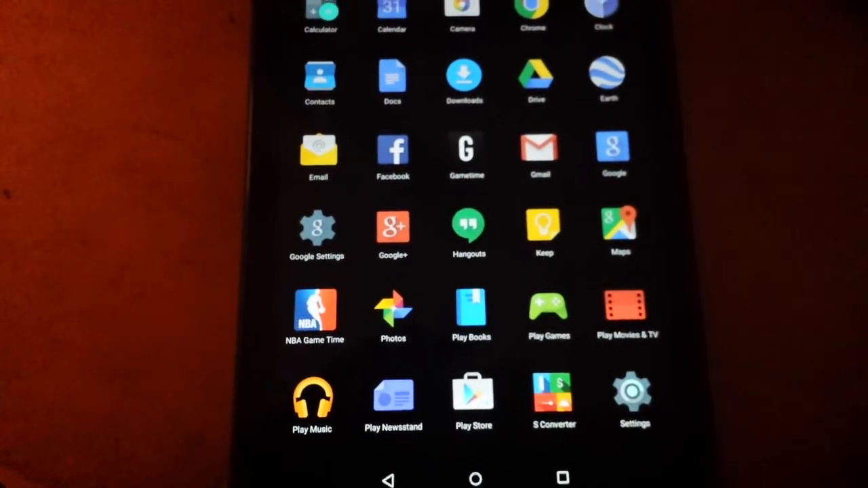